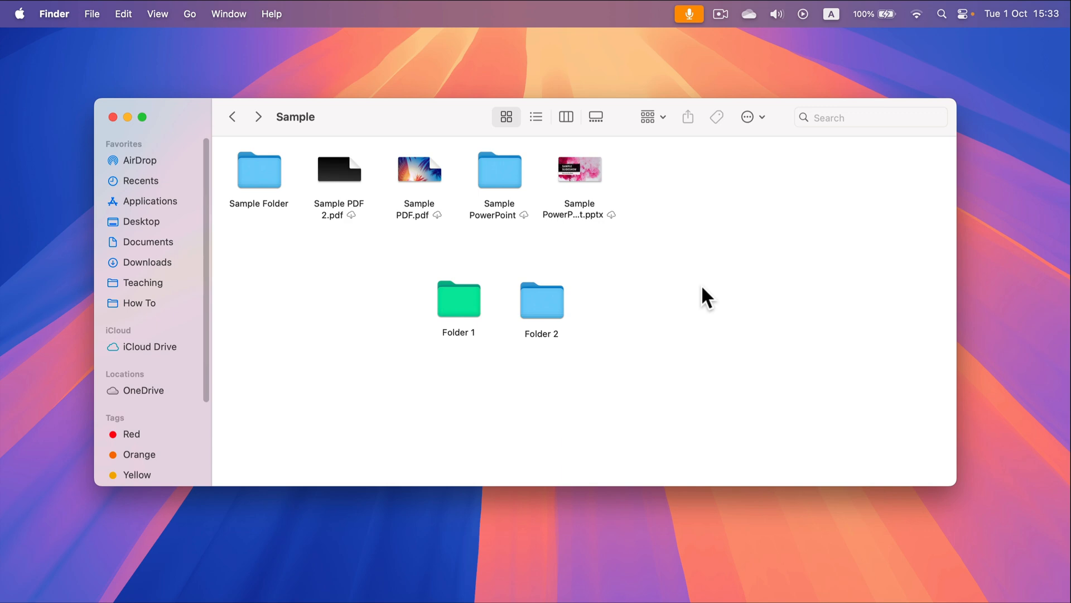
pyautogui.moveTo(680, 229)
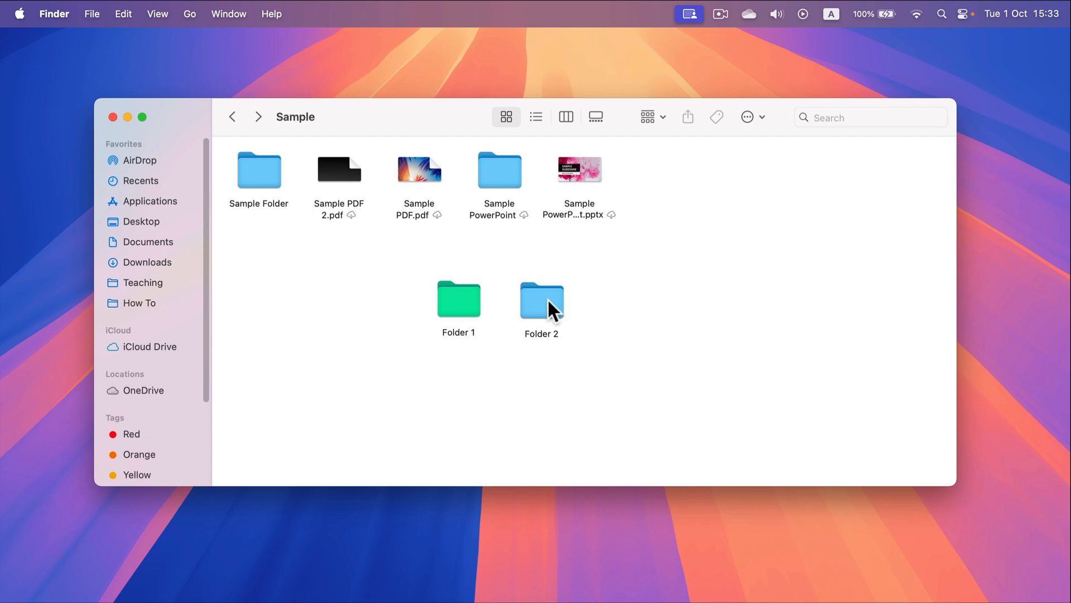
# Copy Folder 2's current folder icon from its Get Info window to the clipboard
pyautogui.rightClick(541, 299)
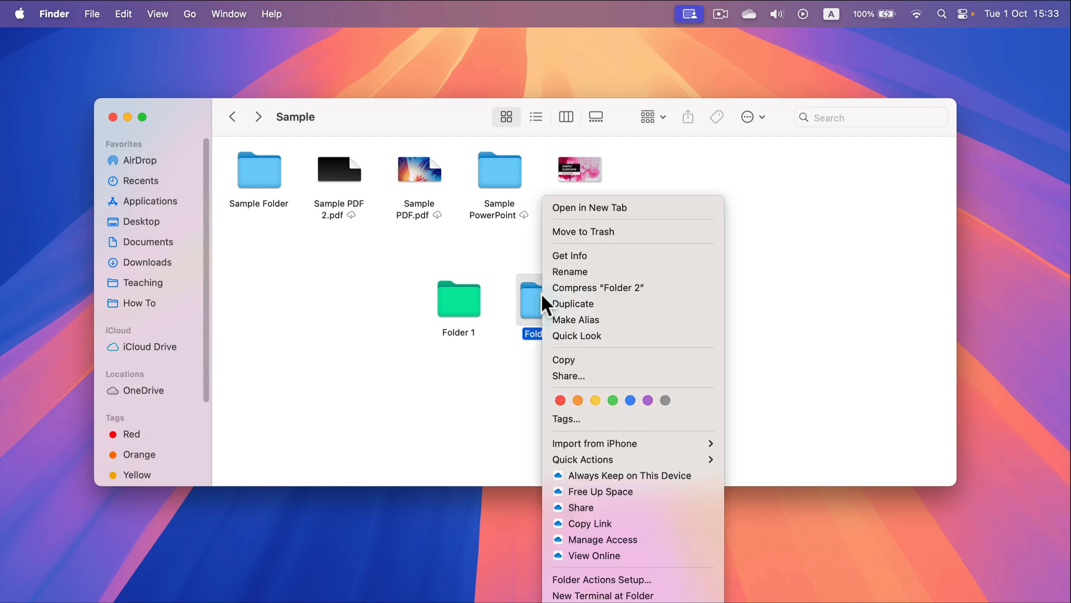
pyautogui.moveTo(581, 256)
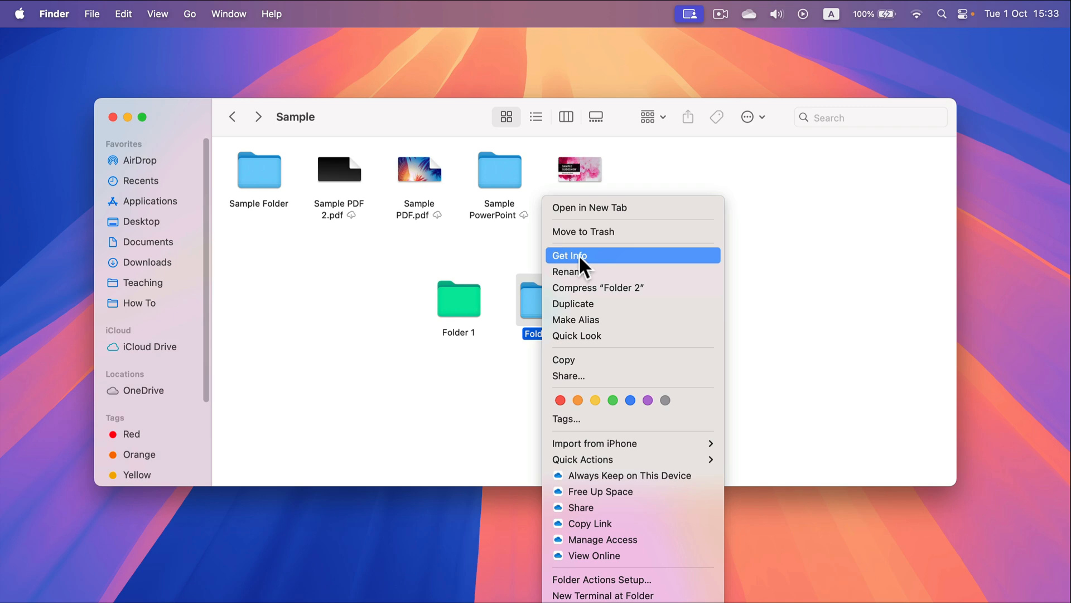
pyautogui.click(570, 254)
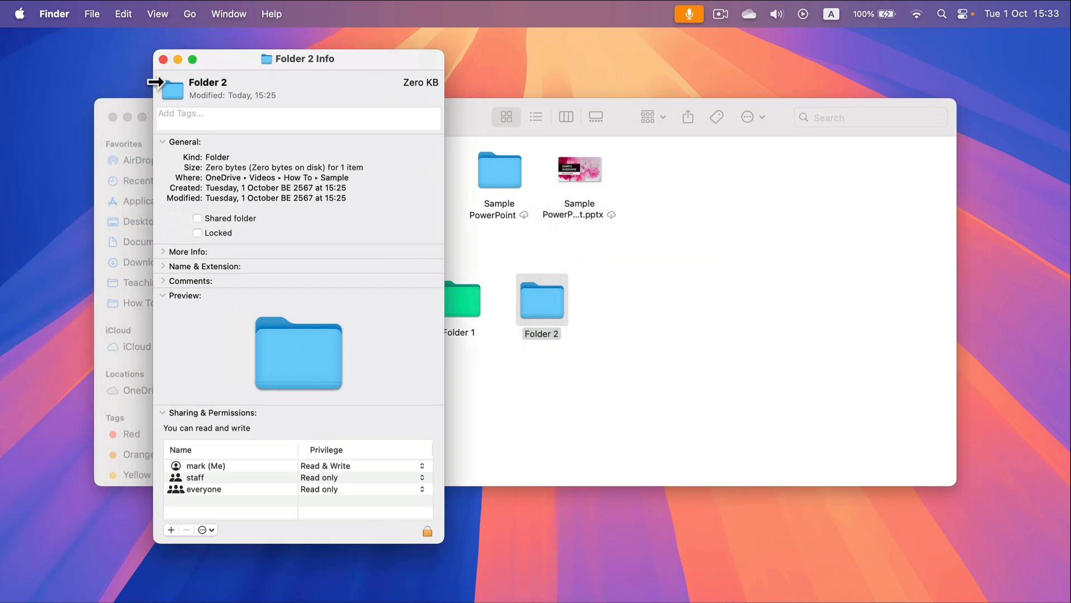
pyautogui.moveTo(182, 102)
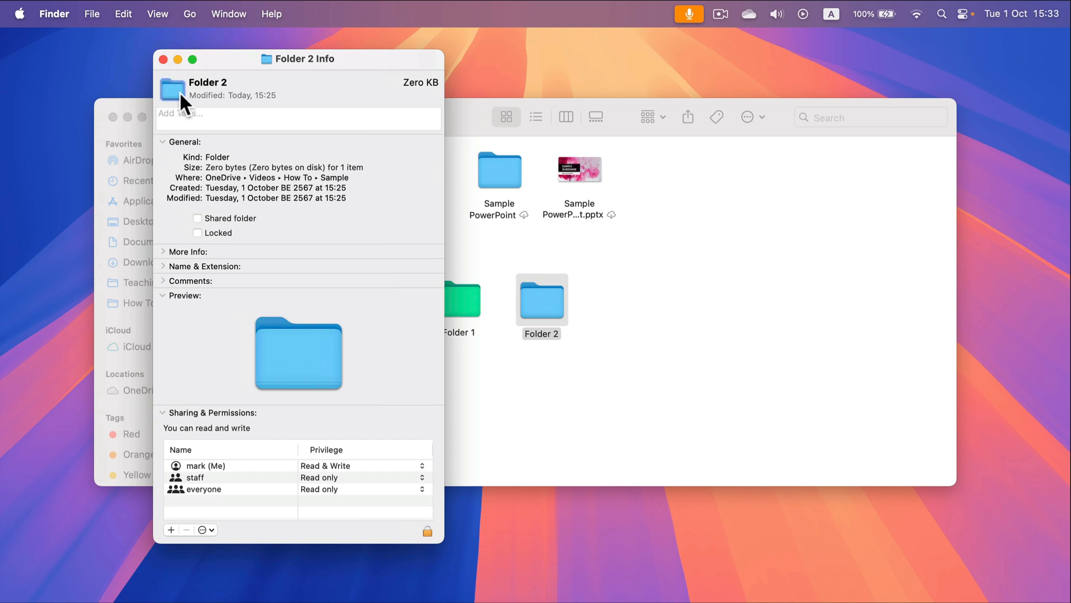
pyautogui.moveTo(236, 91)
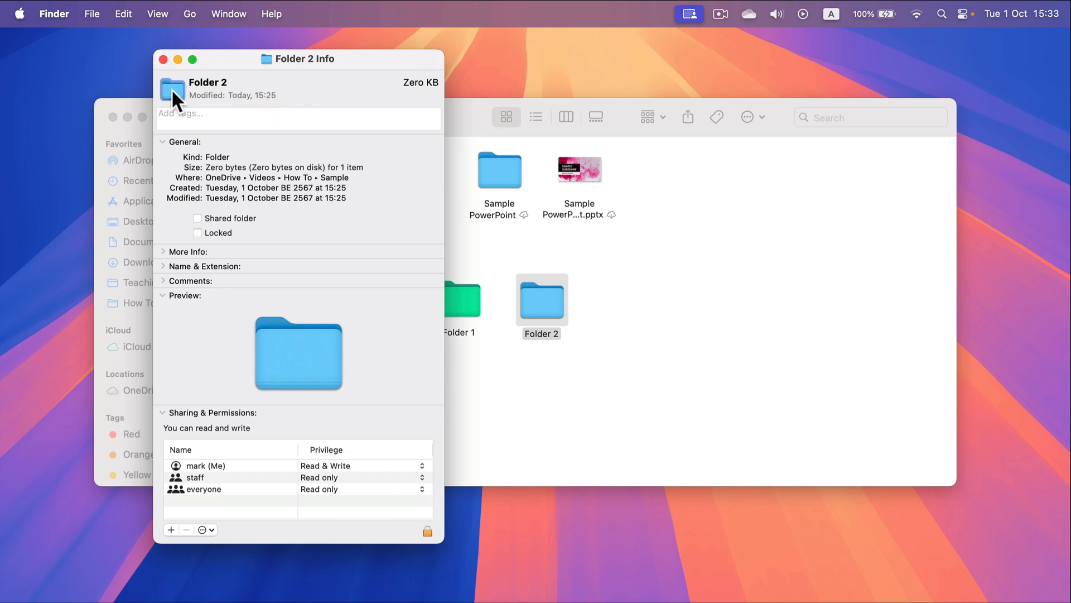
pyautogui.click(123, 13)
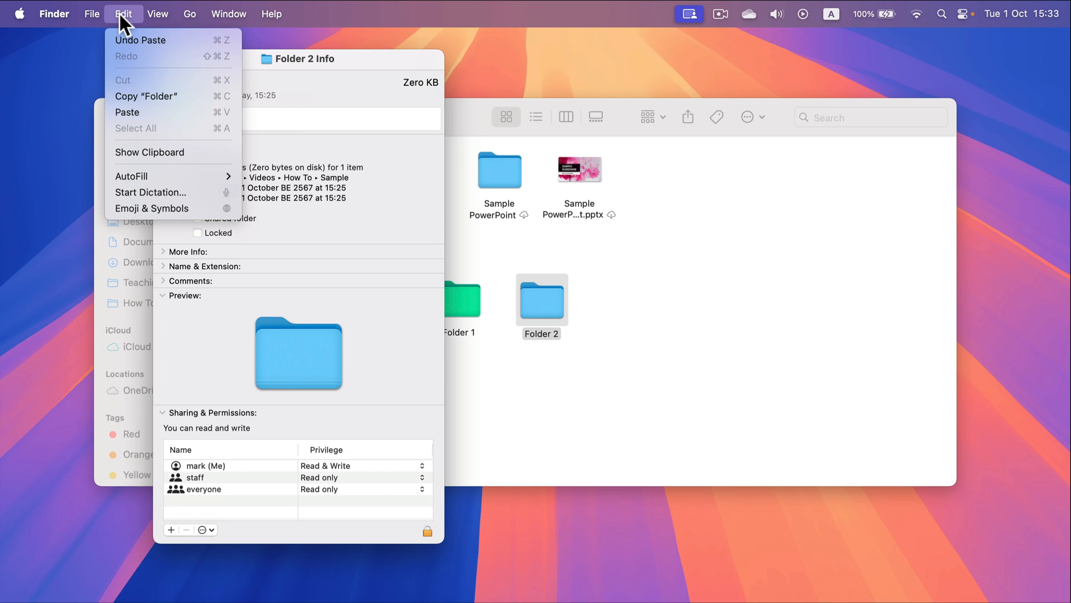
pyautogui.click(123, 14)
pyautogui.write('pre')
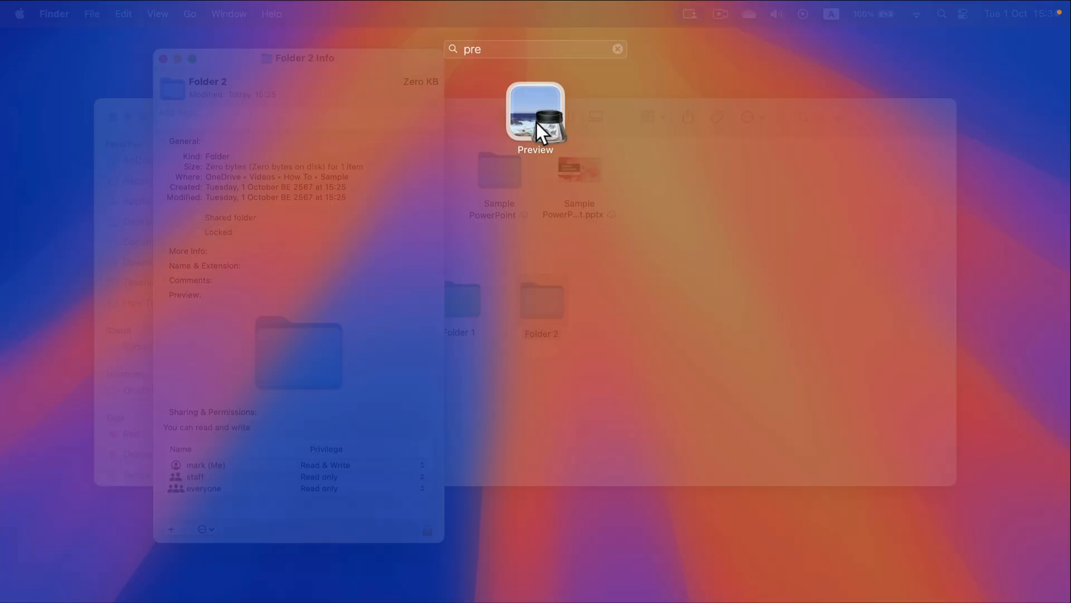
# Launch Preview and create a new untitled image from the copied blue folder icon via New from Clipboard
pyautogui.click(535, 113)
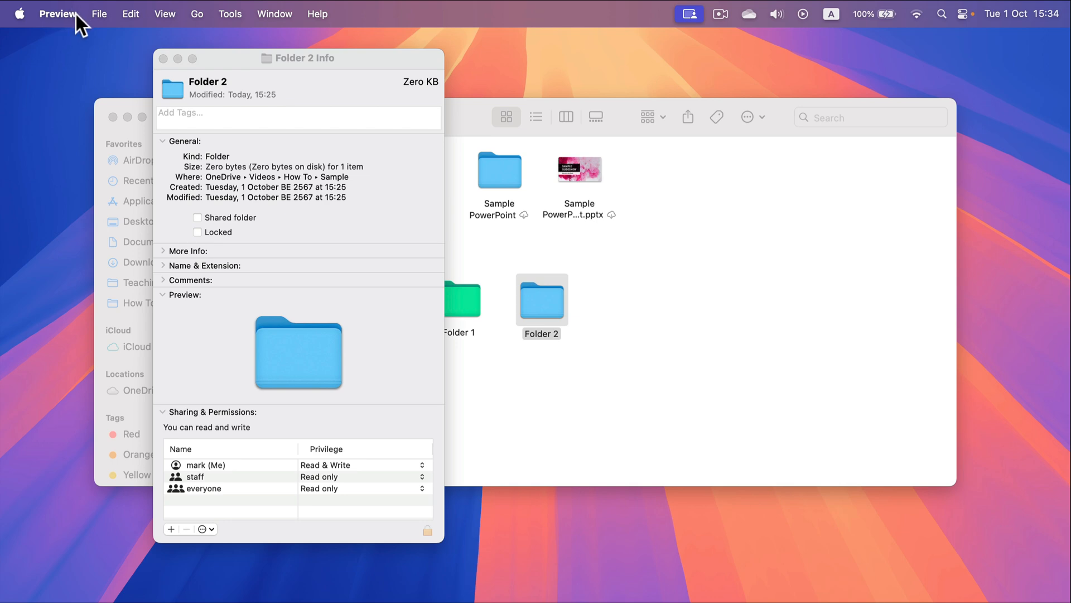
pyautogui.click(99, 14)
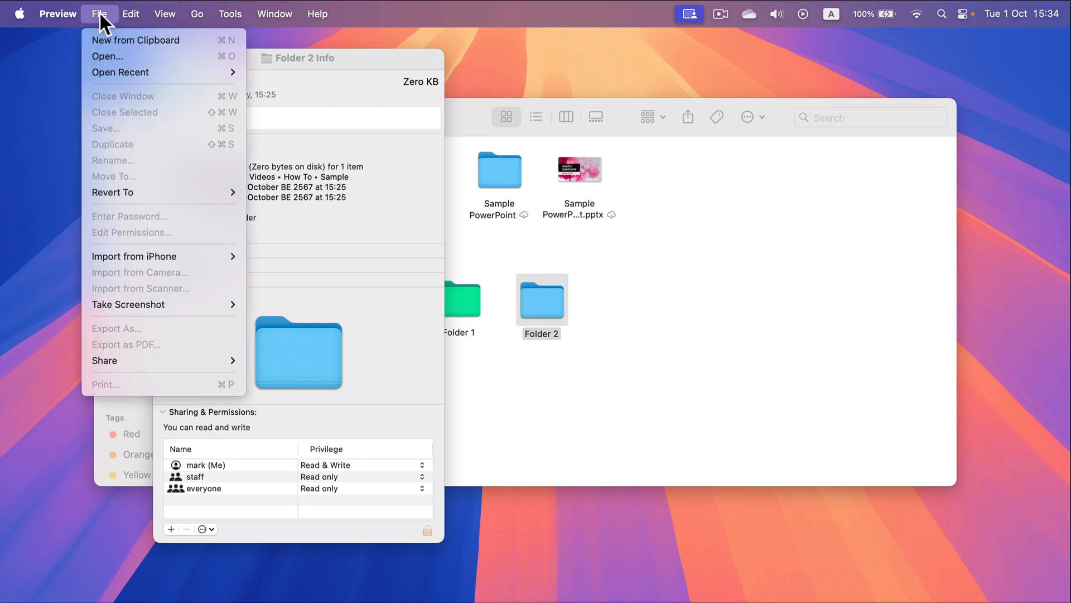
pyautogui.moveTo(129, 52)
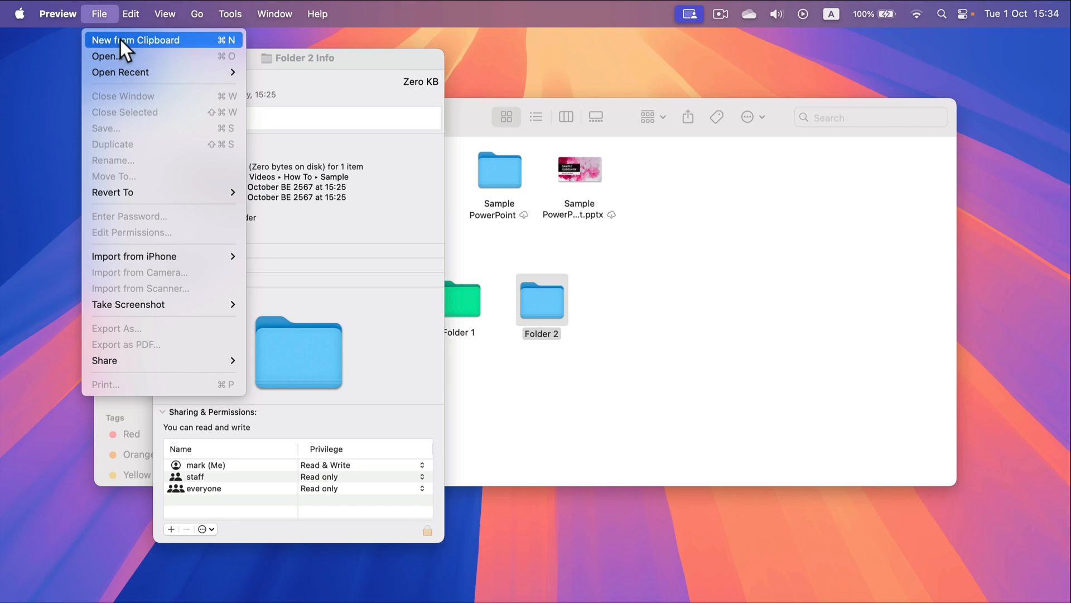
pyautogui.click(136, 40)
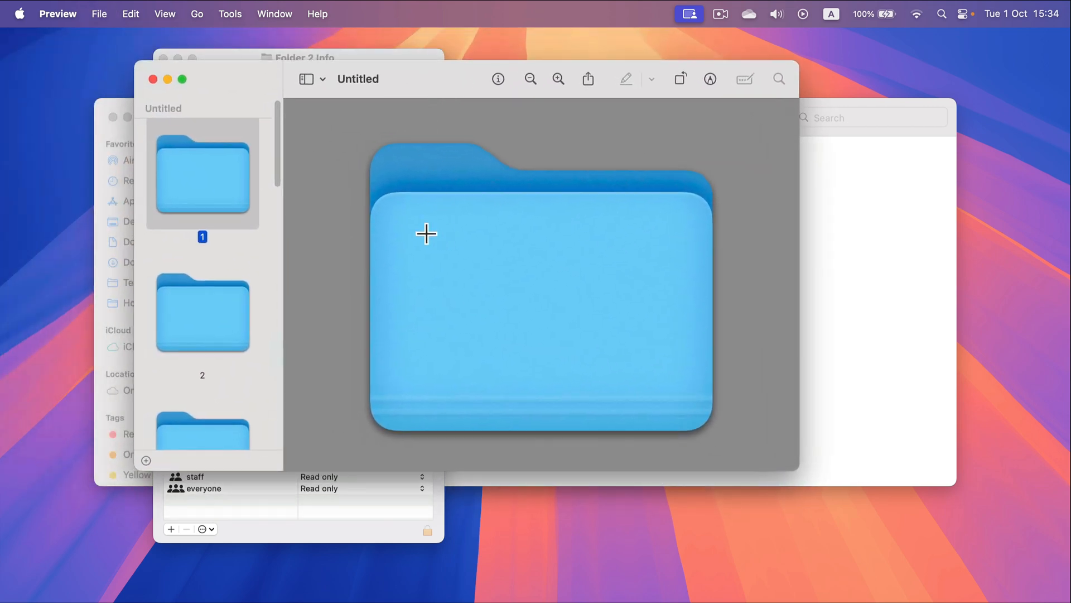
# Use Adjust Color to push tint toward magenta, warm the temperature and boost saturation until the icon is pink
pyautogui.click(230, 14)
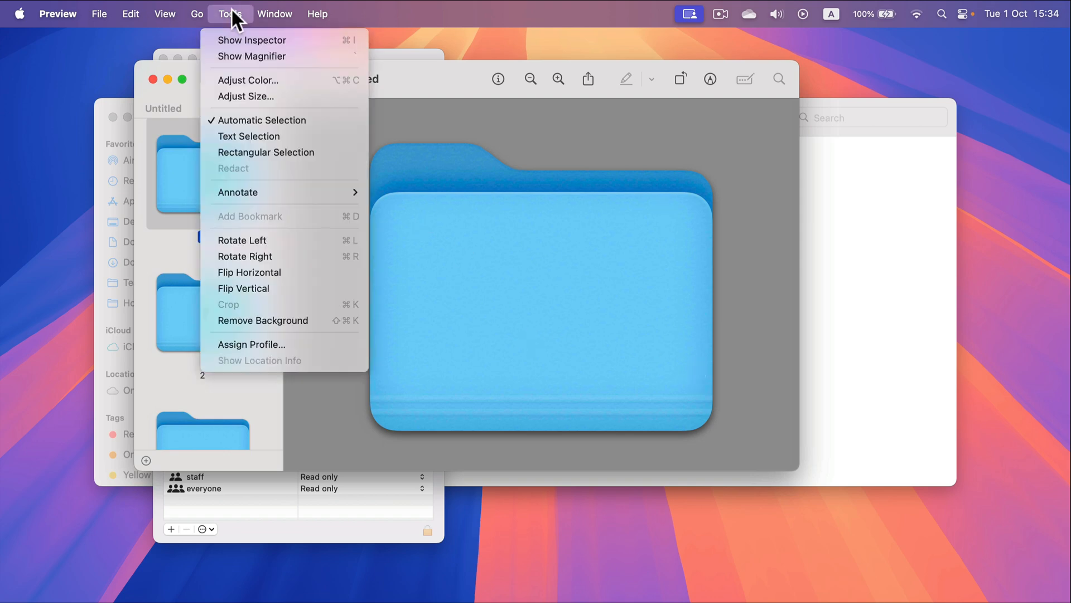
pyautogui.click(249, 80)
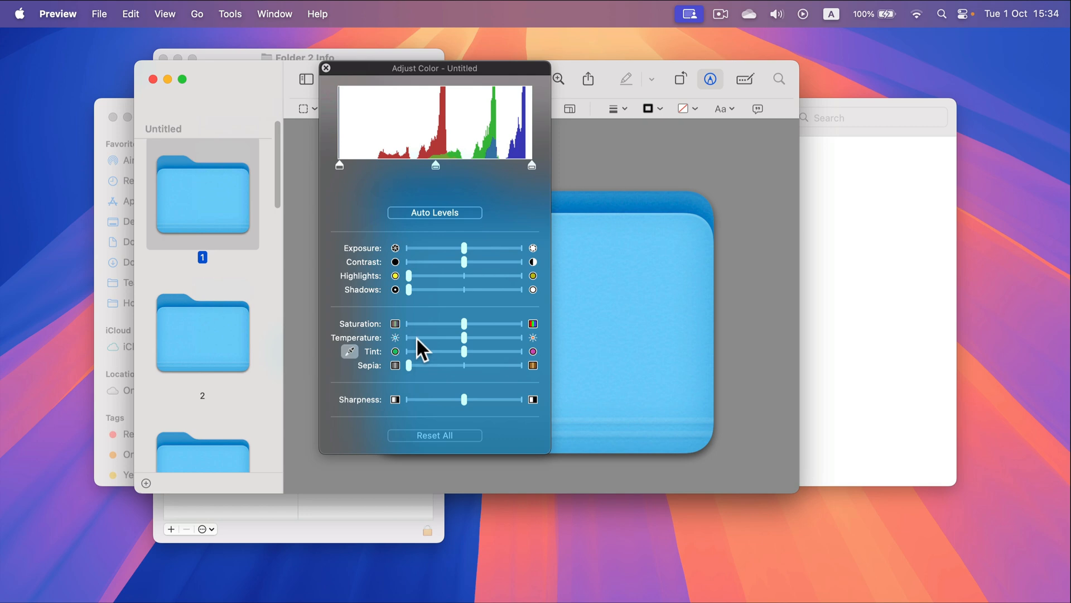
pyautogui.moveTo(464, 352); pyautogui.dragTo(473, 352)
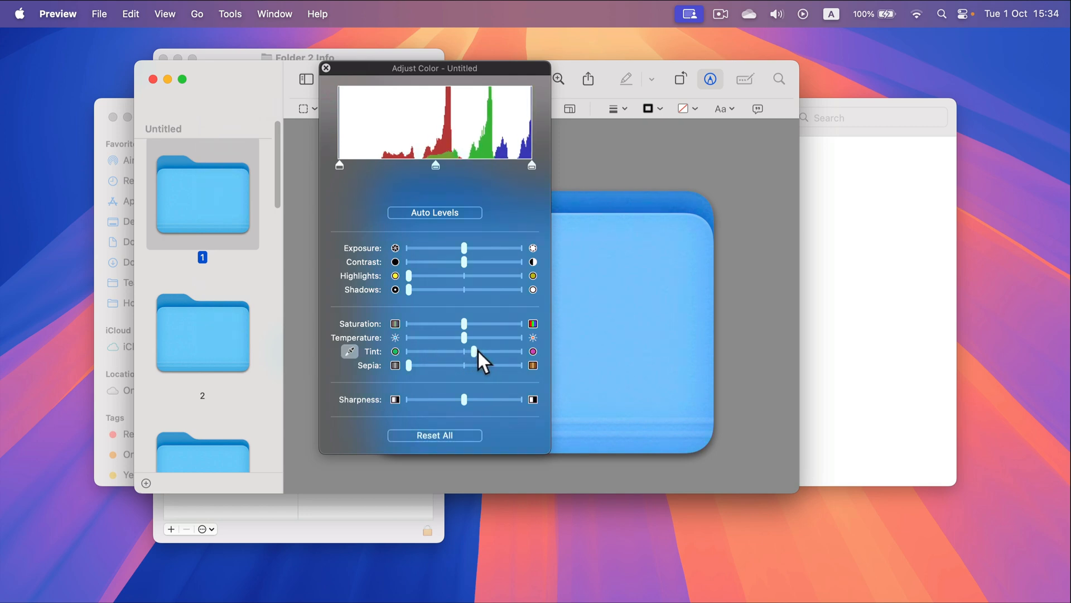
pyautogui.moveTo(464, 337); pyautogui.dragTo(519, 337)
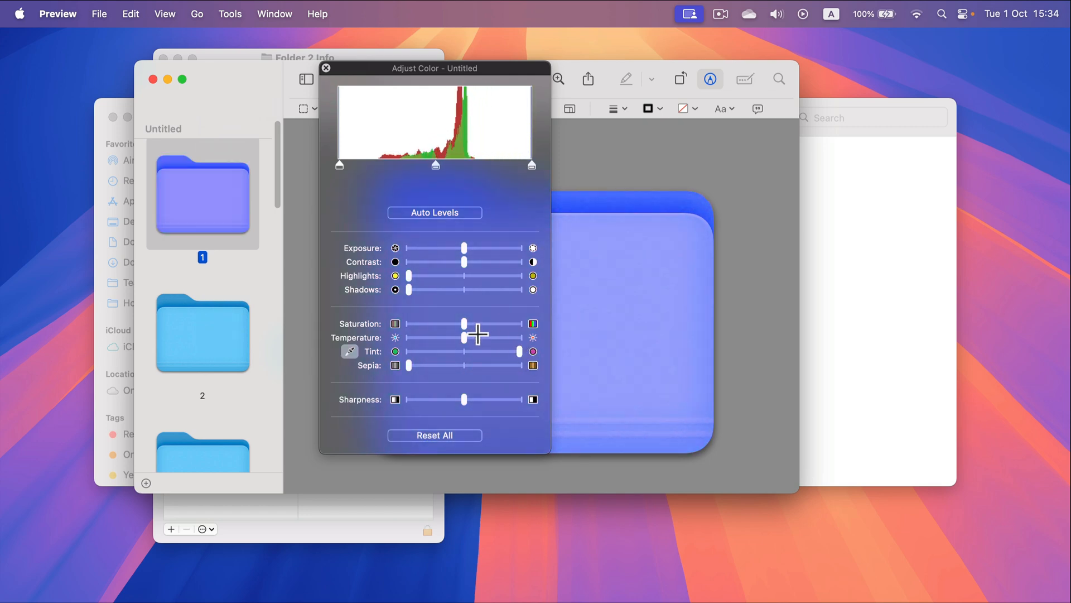
pyautogui.moveTo(465, 337); pyautogui.dragTo(400, 337)
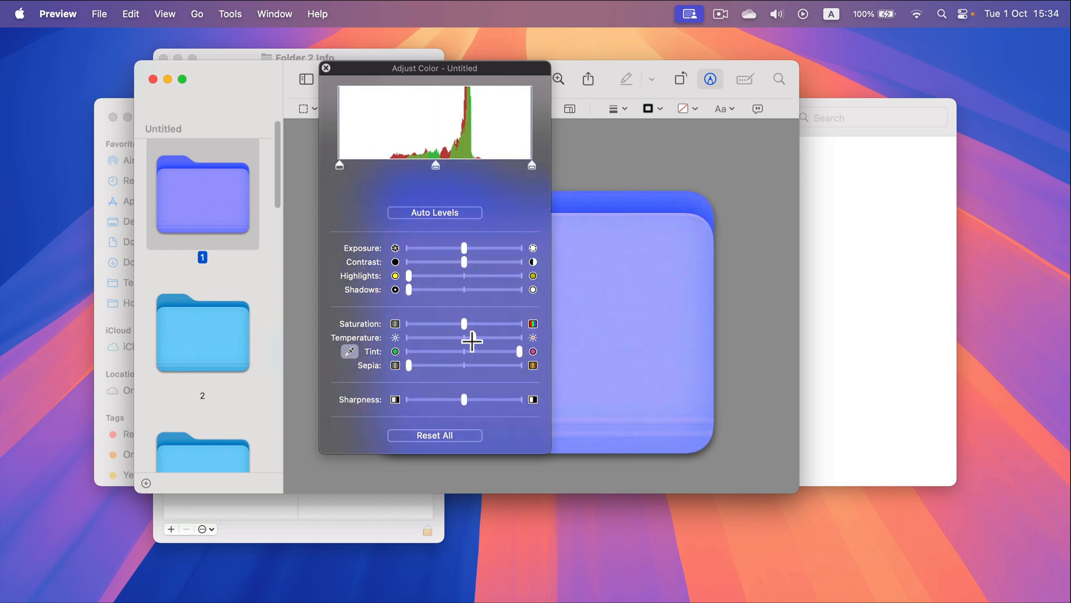
pyautogui.moveTo(464, 323); pyautogui.dragTo(477, 324)
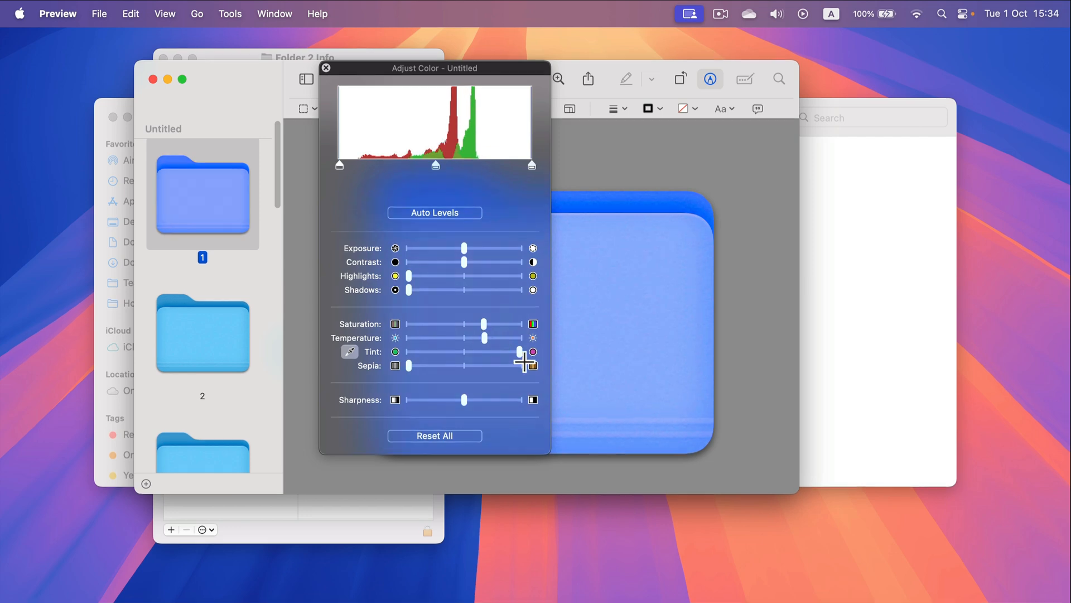
pyautogui.click(326, 68)
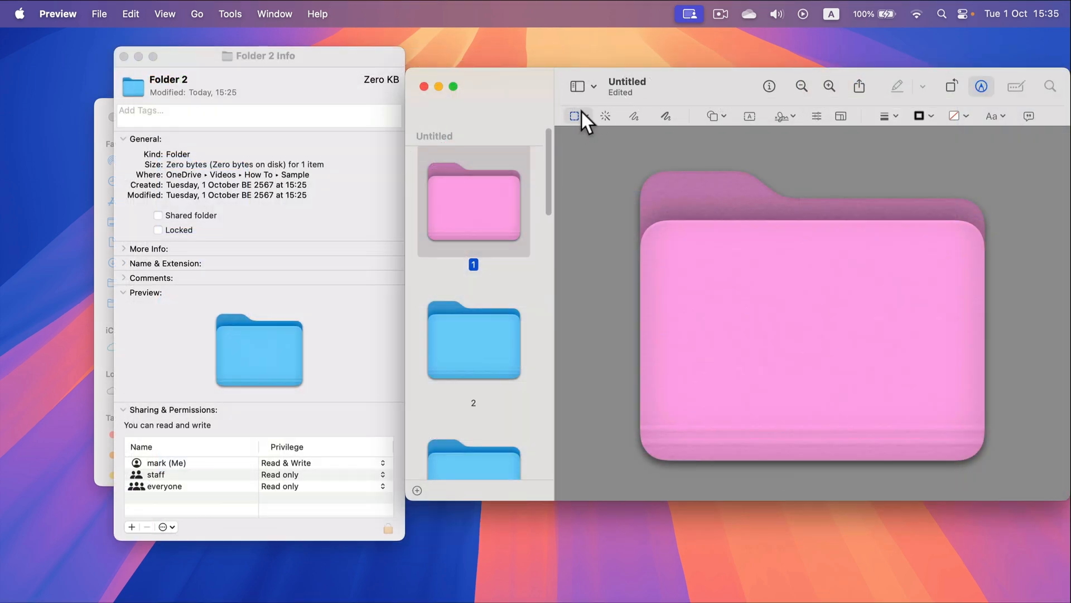
# Select the entire pink folder image with a rectangular selection and copy it as the new icon
pyautogui.moveTo(629, 159); pyautogui.dragTo(796, 321)
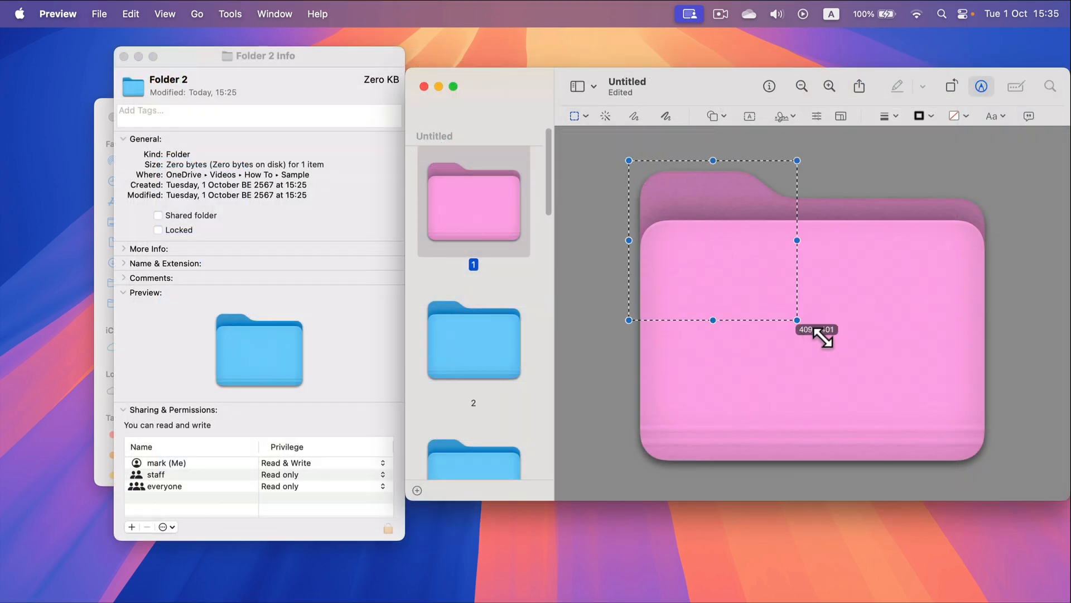
pyautogui.moveTo(796, 319); pyautogui.dragTo(1005, 479)
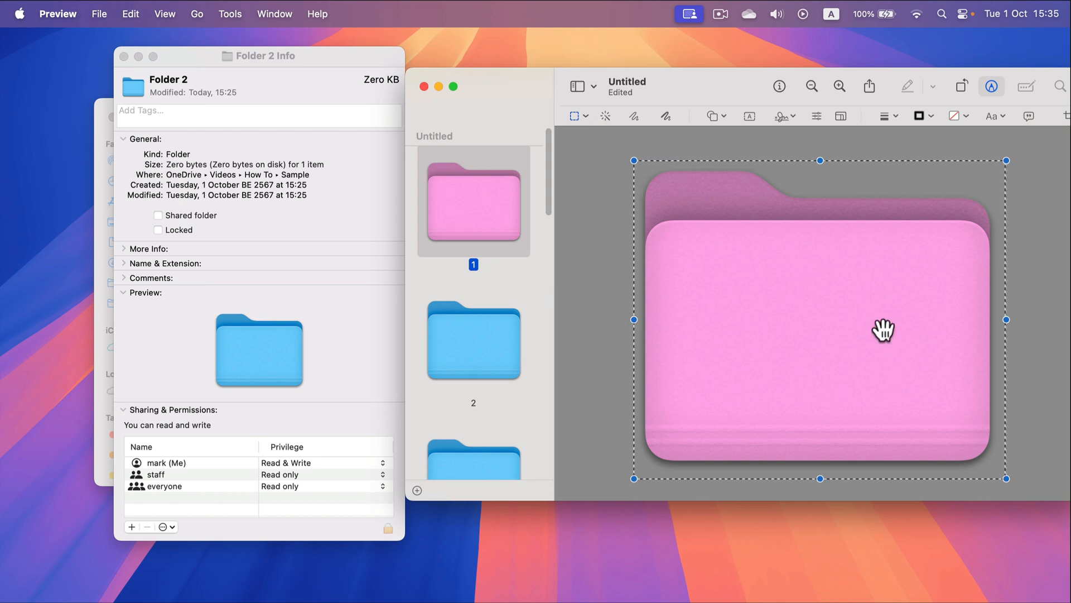
pyautogui.click(257, 56)
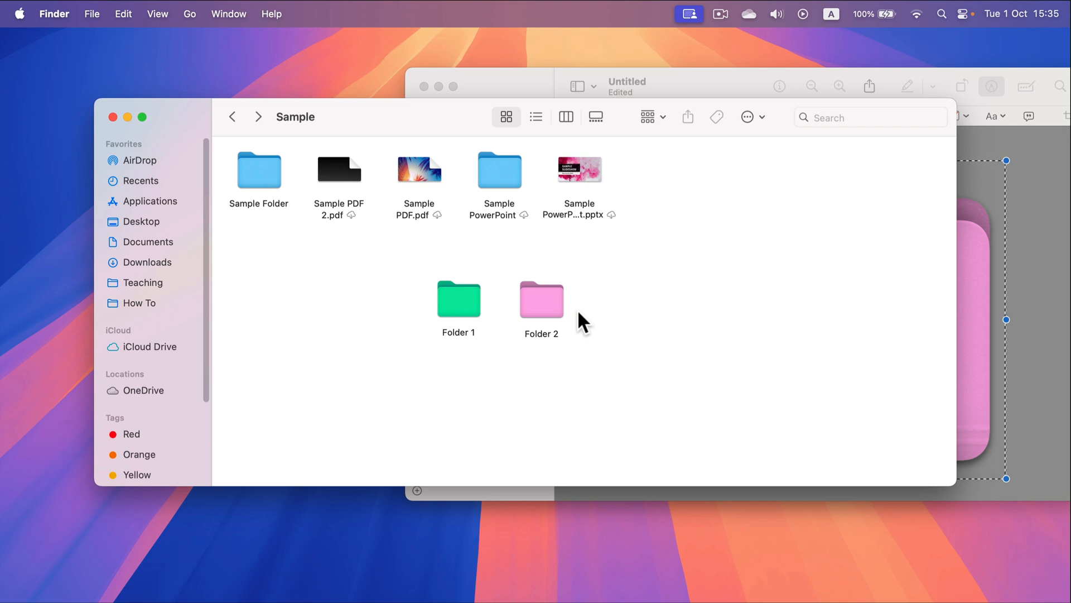
pyautogui.moveTo(543, 312)
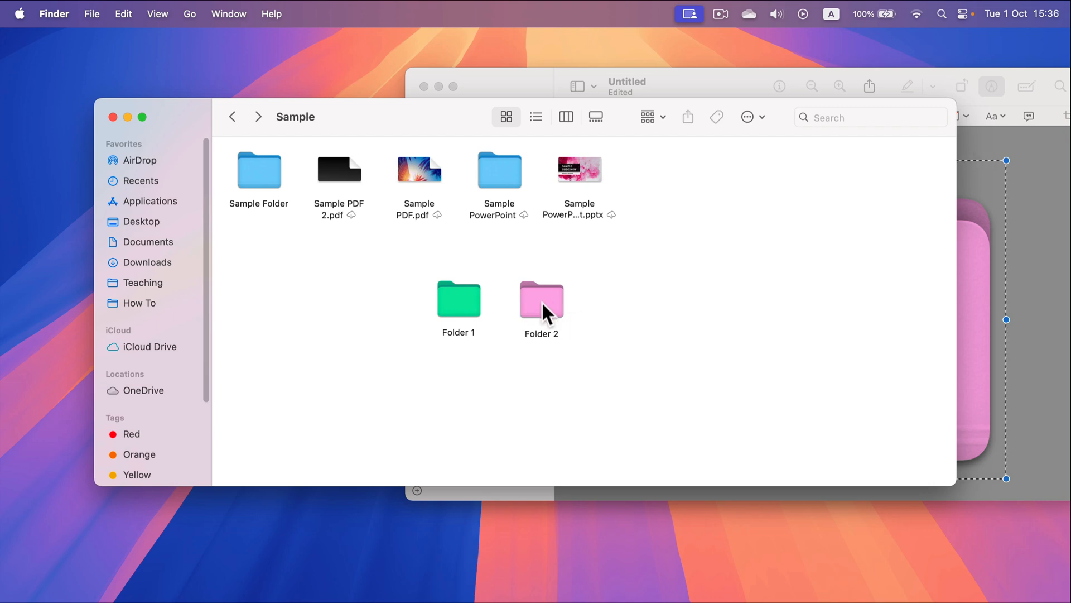
pyautogui.moveTo(660, 276)
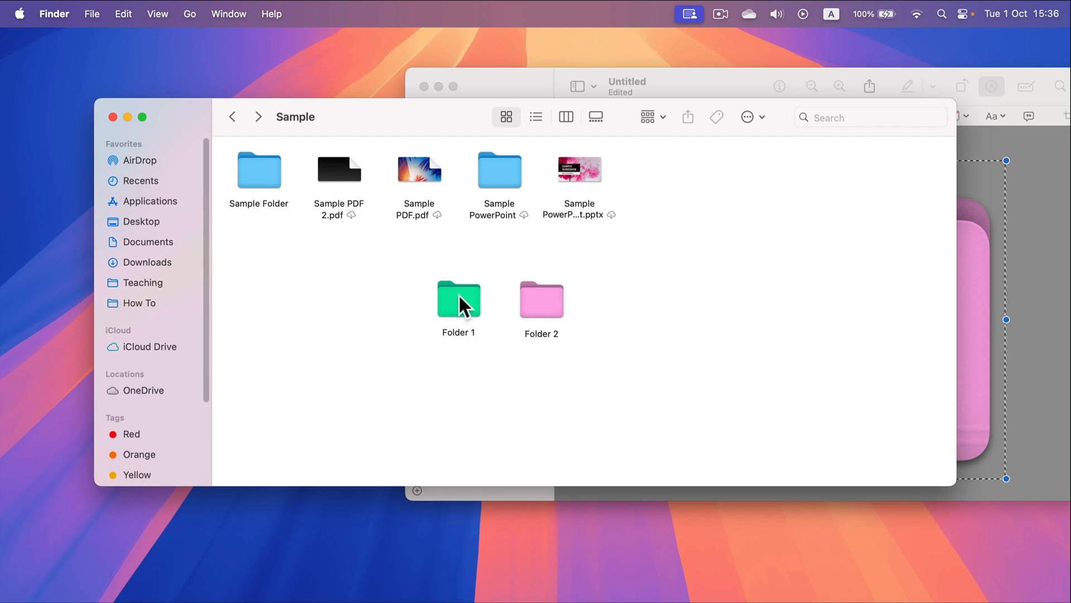
# Open Folder 1's Get Info window showing its green icon and details
pyautogui.rightClick(458, 299)
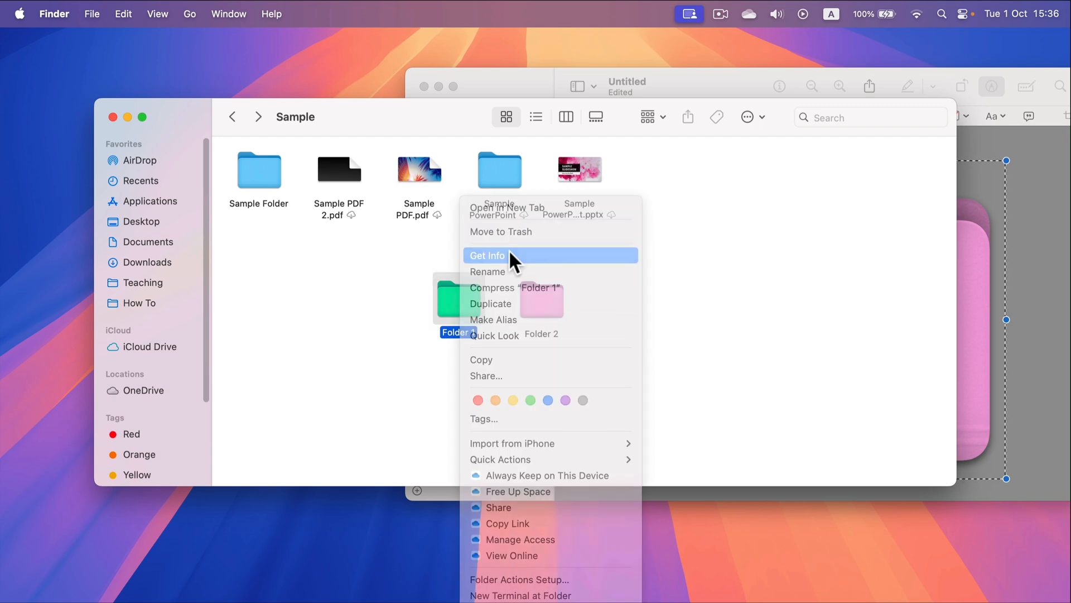
pyautogui.click(488, 255)
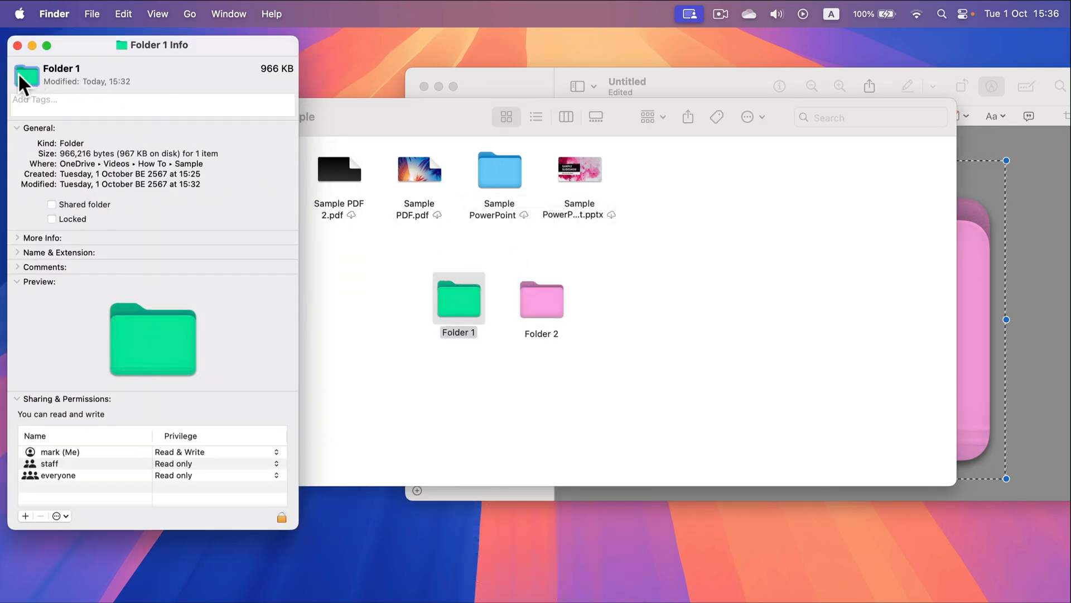